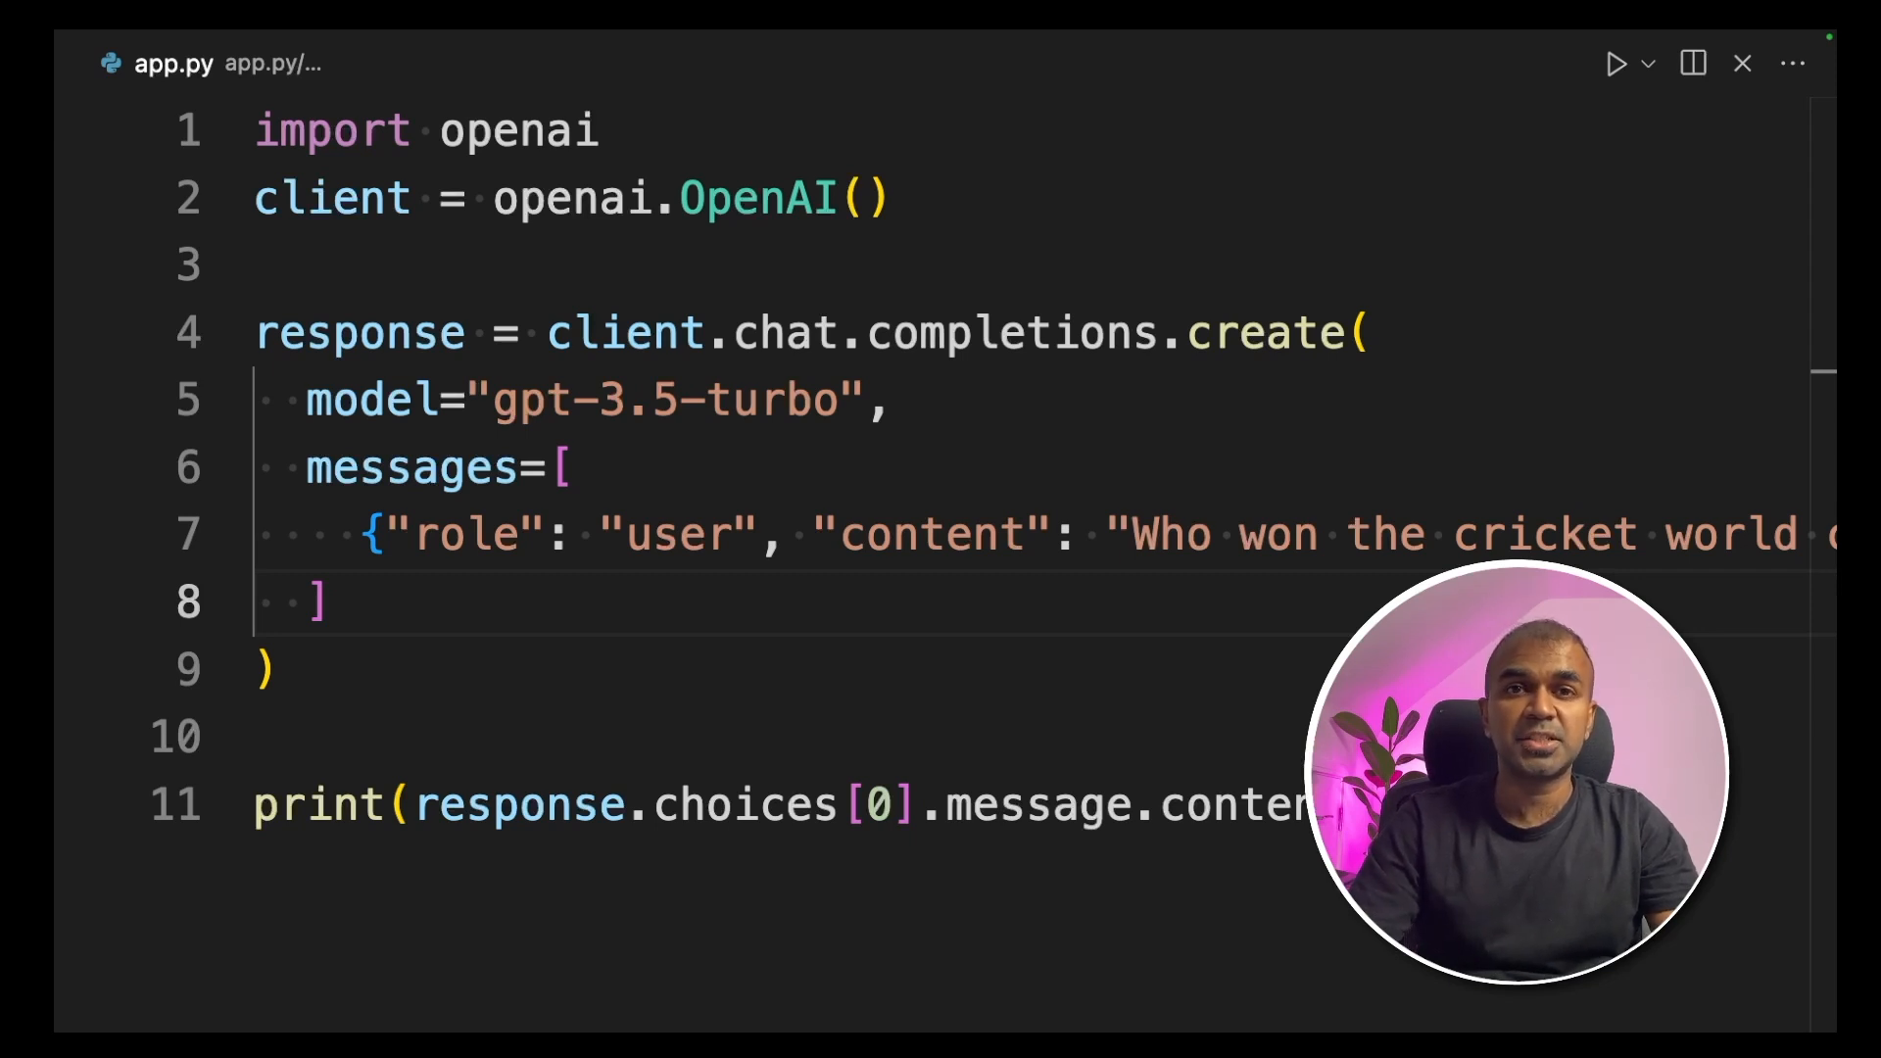
Review the client.chat.completions.create call and its messages argument, and run app.py in the terminal
{"action": "scroll", "scroll_direction": "down", "scroll_amount": 3}
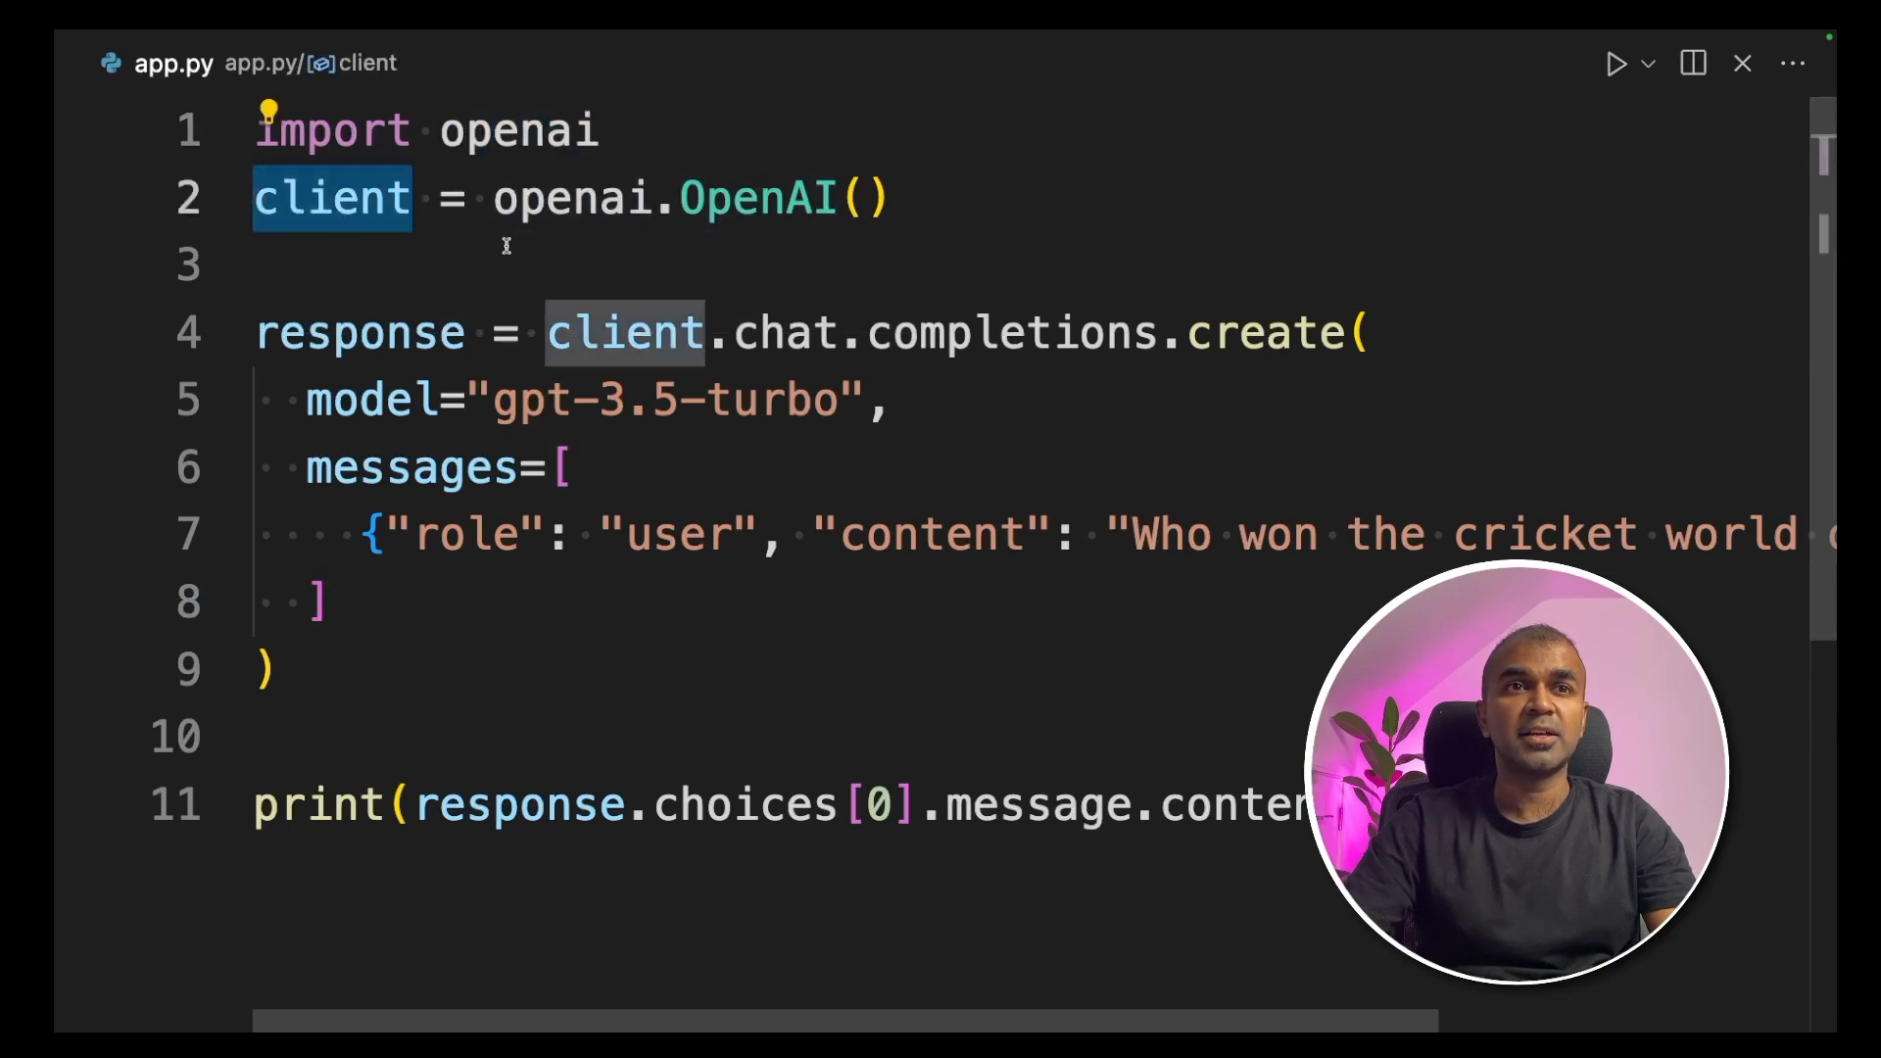
{"action": "mouse_move", "coordinate": [703, 412]}
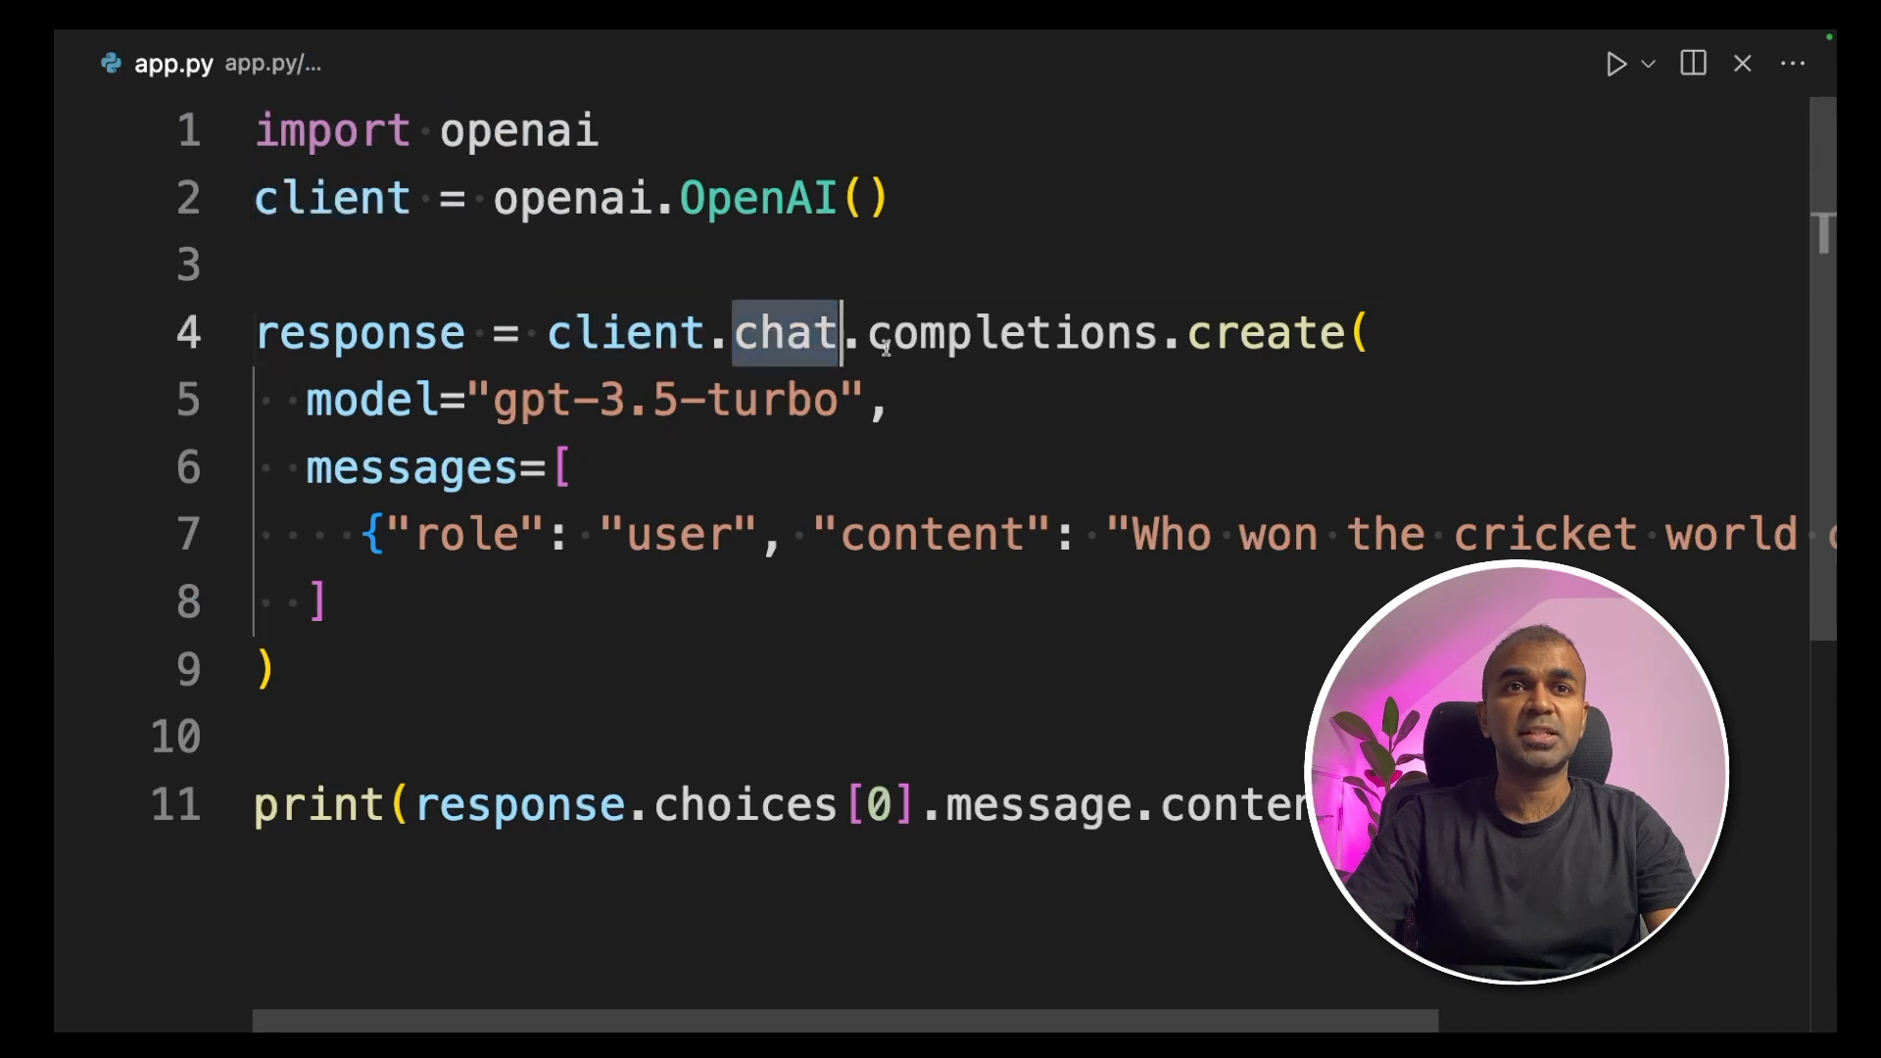
{"action": "double_click", "coordinate": [1266, 333]}
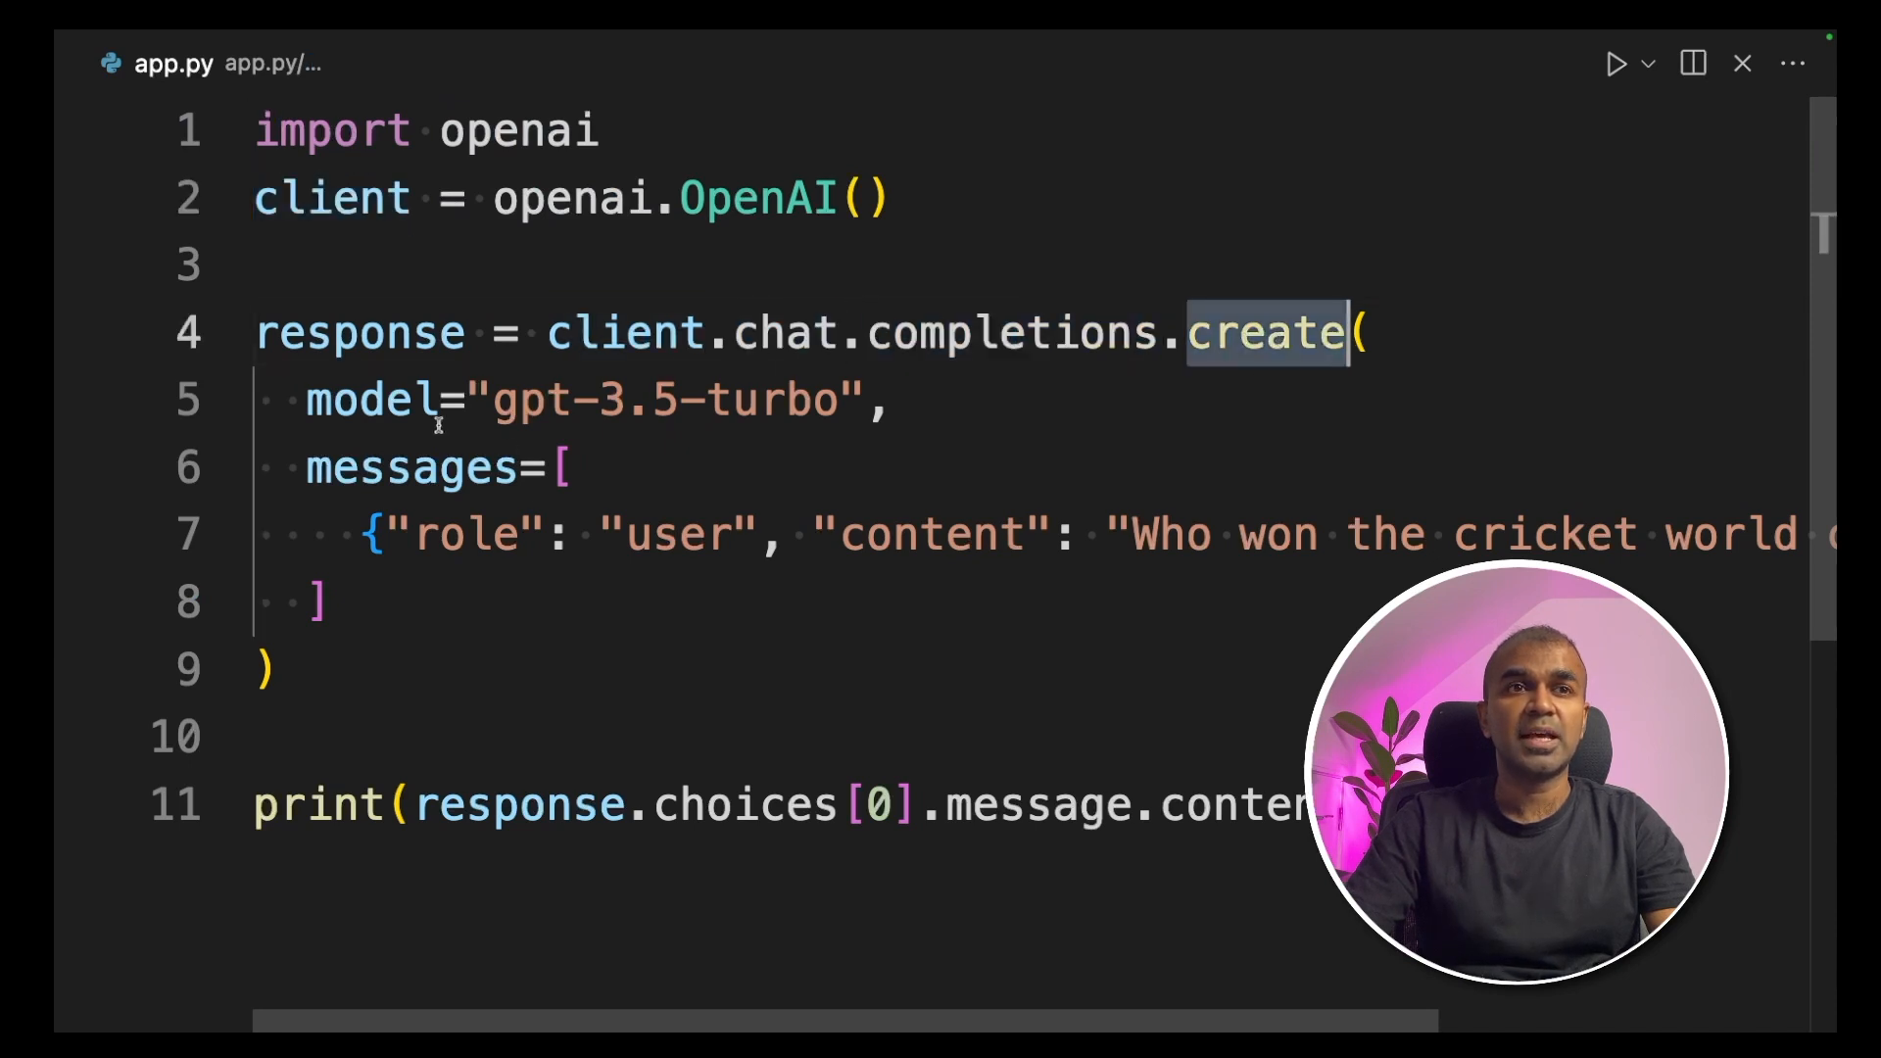
{"action": "double_click", "coordinate": [411, 468]}
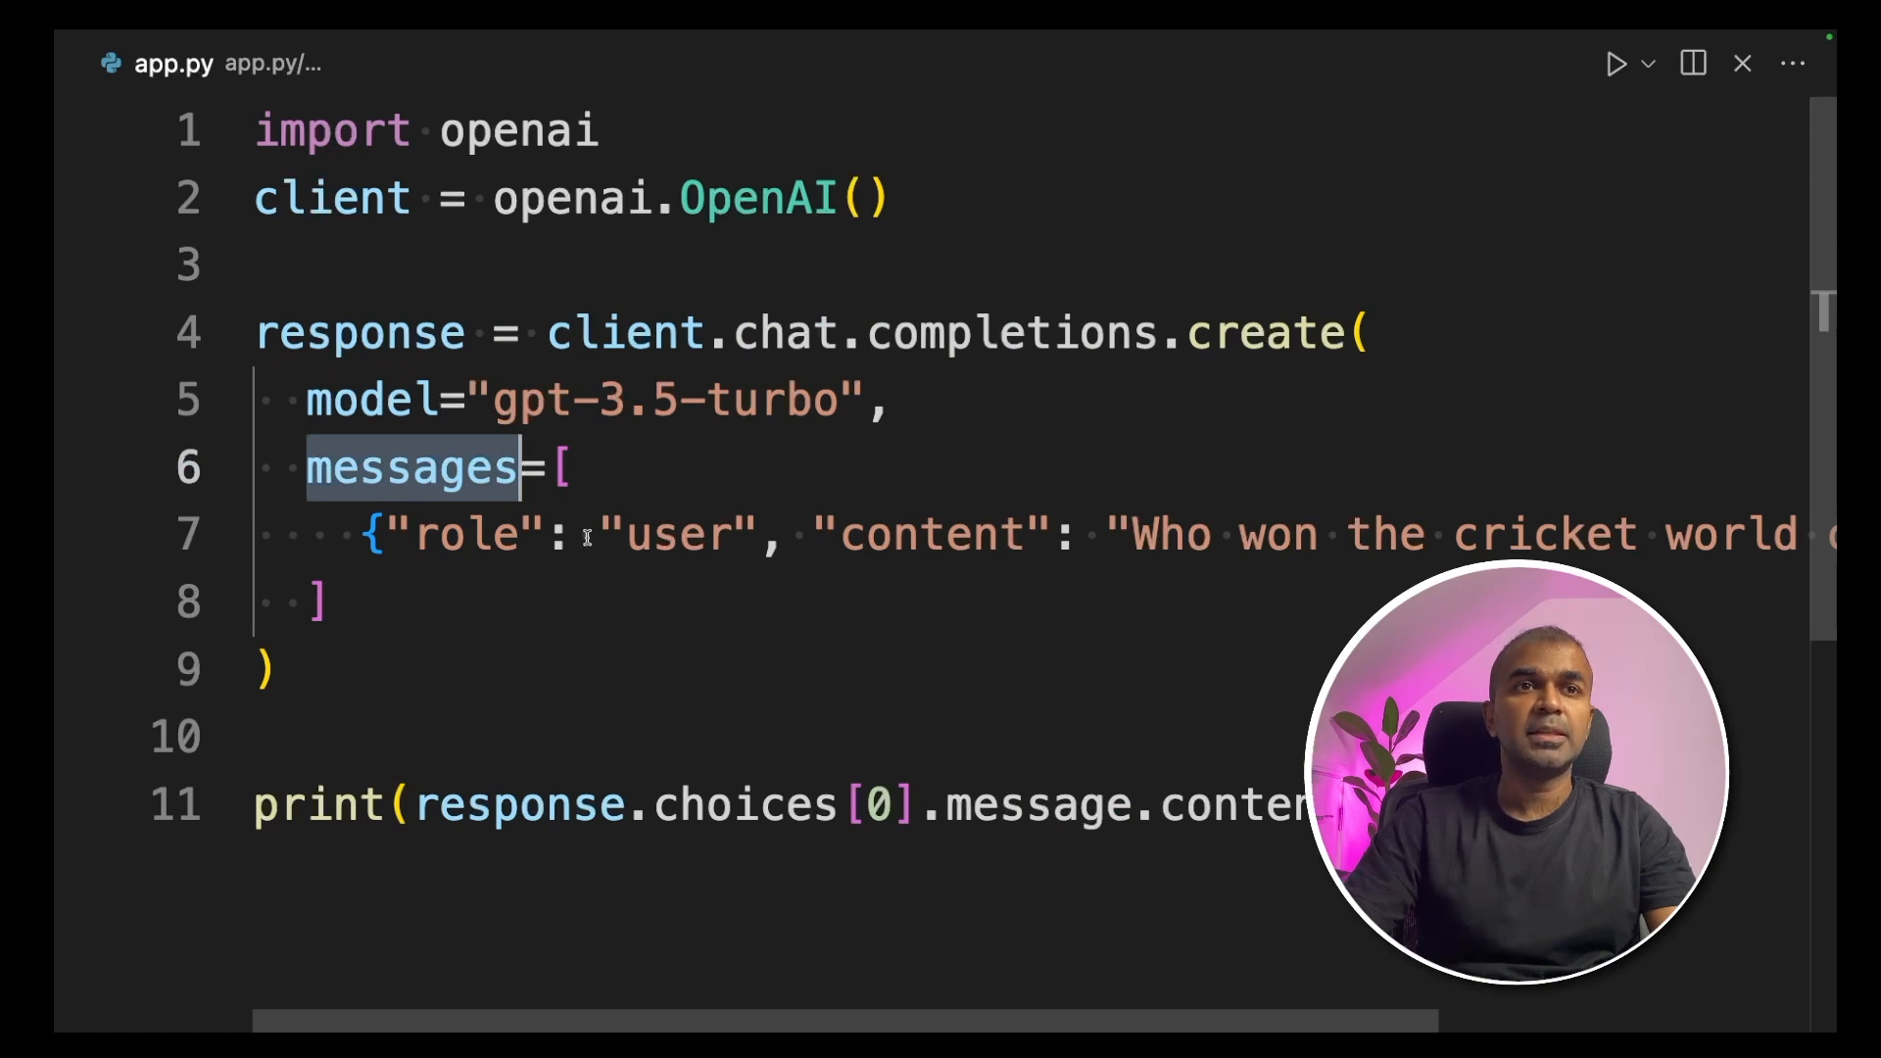
{"action": "double_click", "coordinate": [933, 535]}
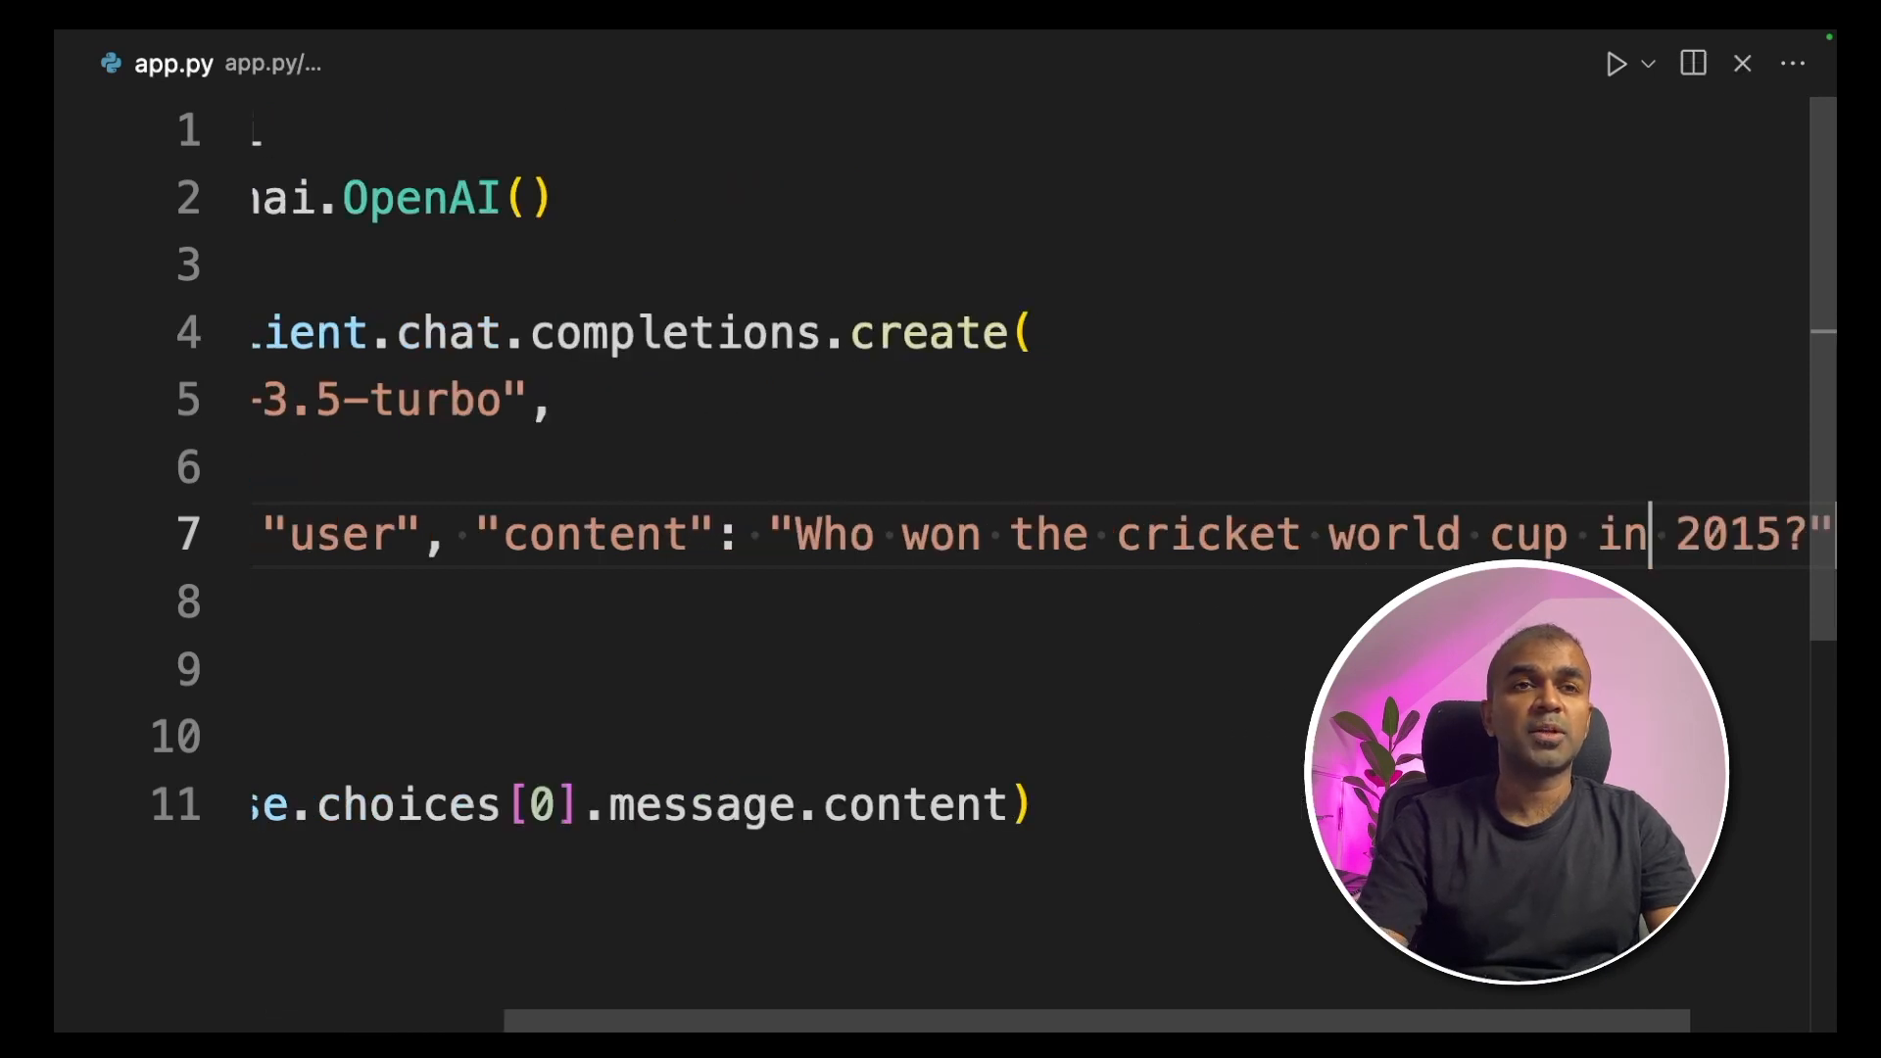
{"action": "scroll", "scroll_direction": "left", "scroll_amount": 3}
{"action": "type", "text": "py"}
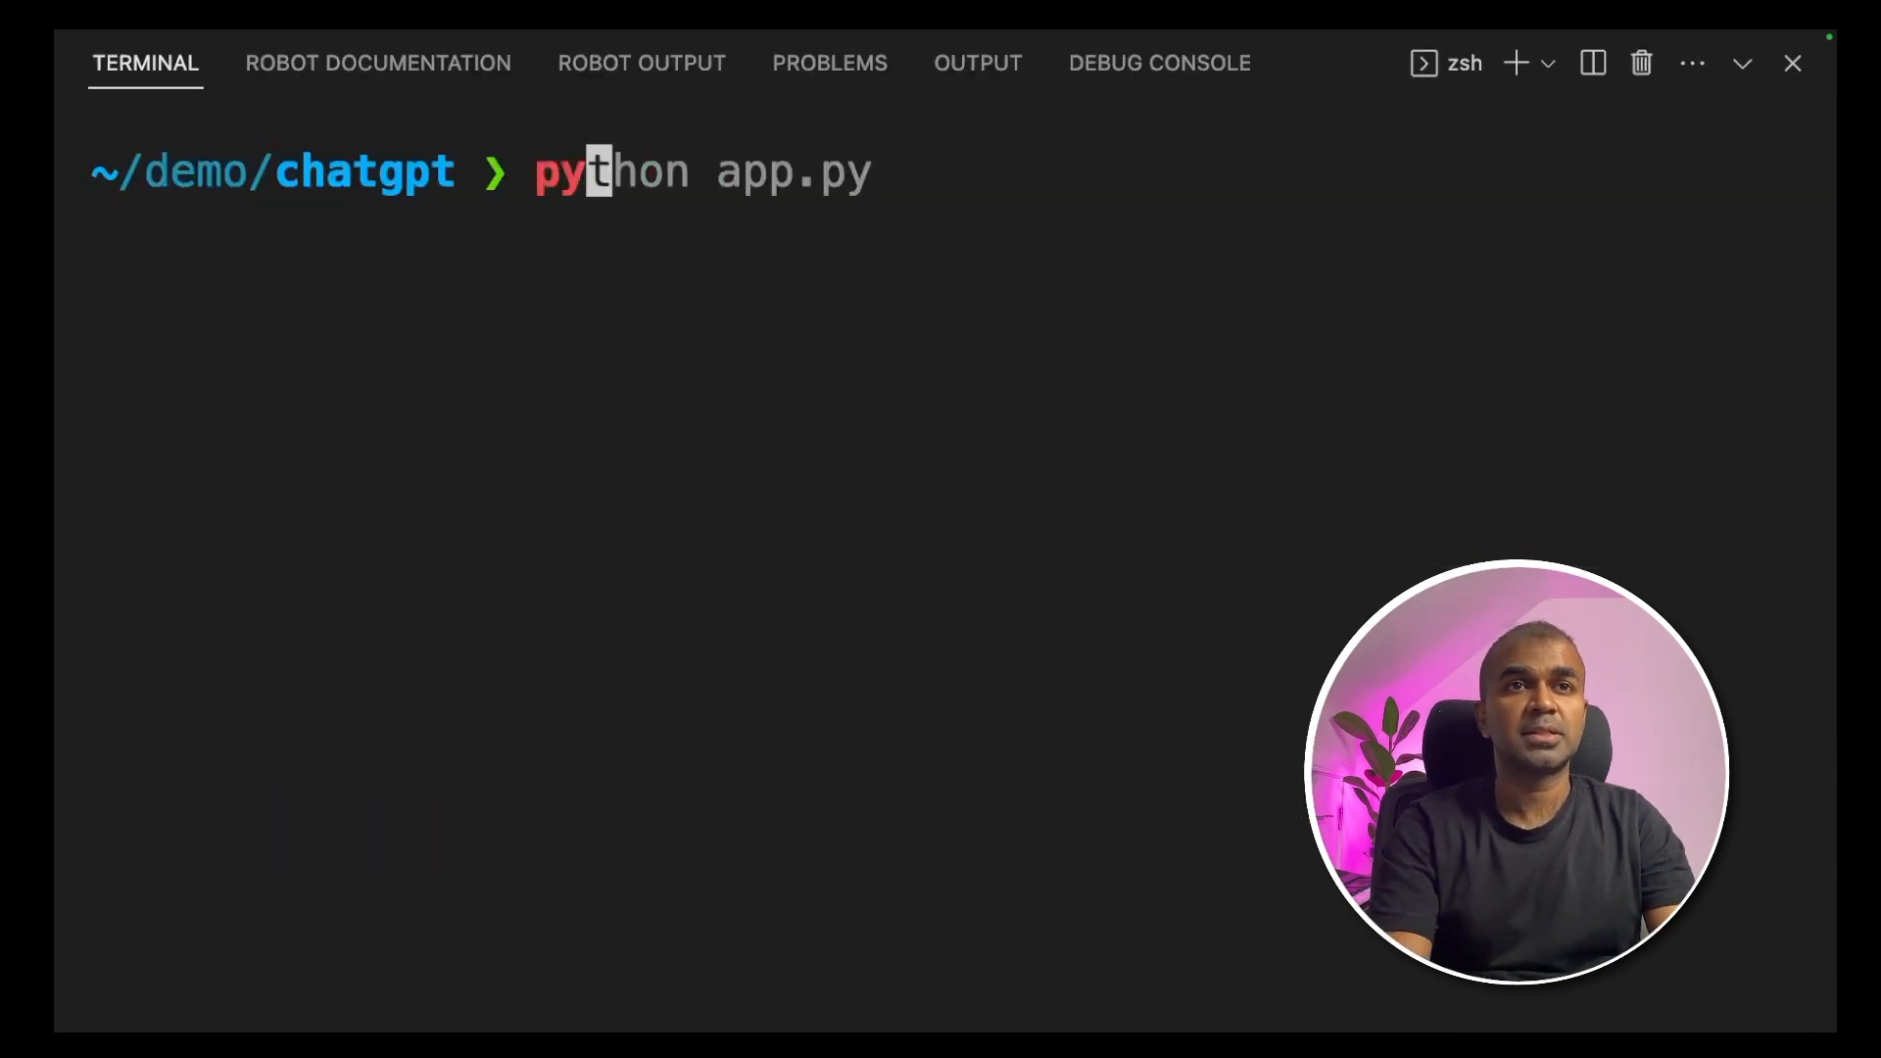
{"action": "key", "text": "Enter"}
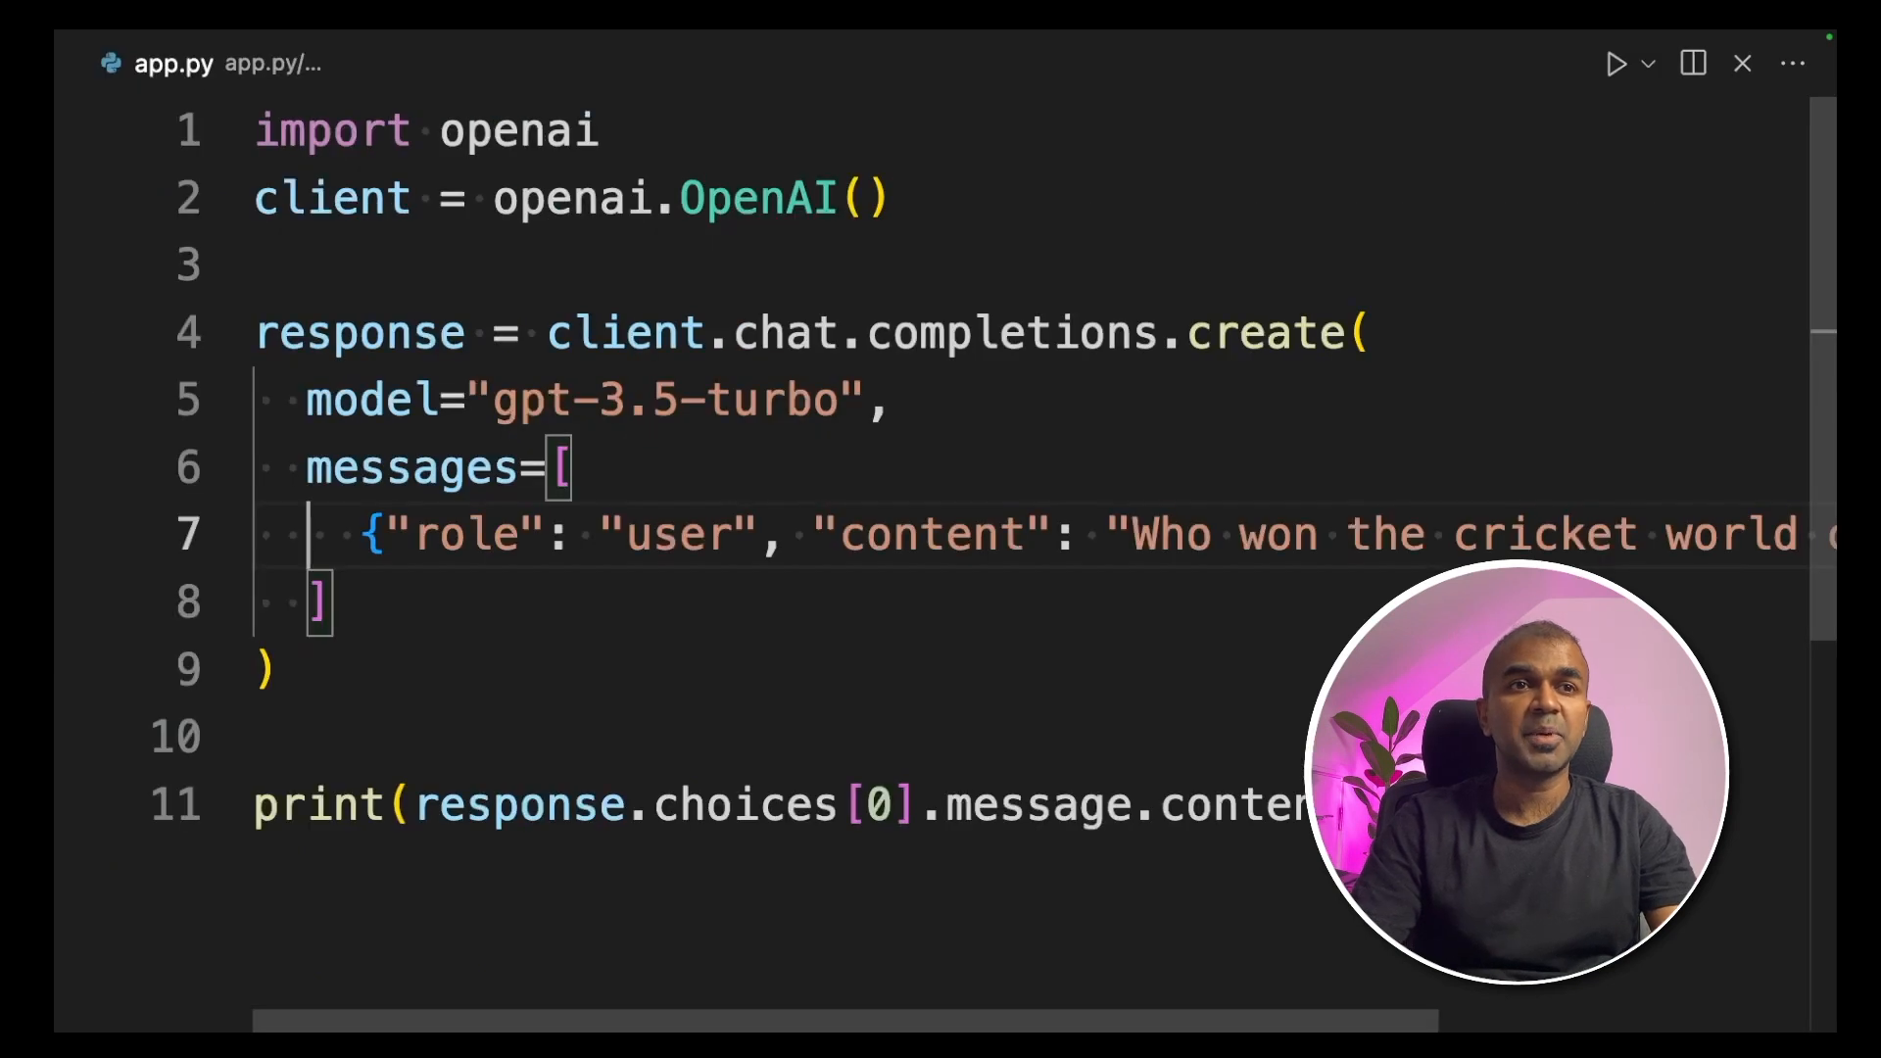
Add a seed=1 argument after the messages list in the create call
{"action": "type", "text": ","}
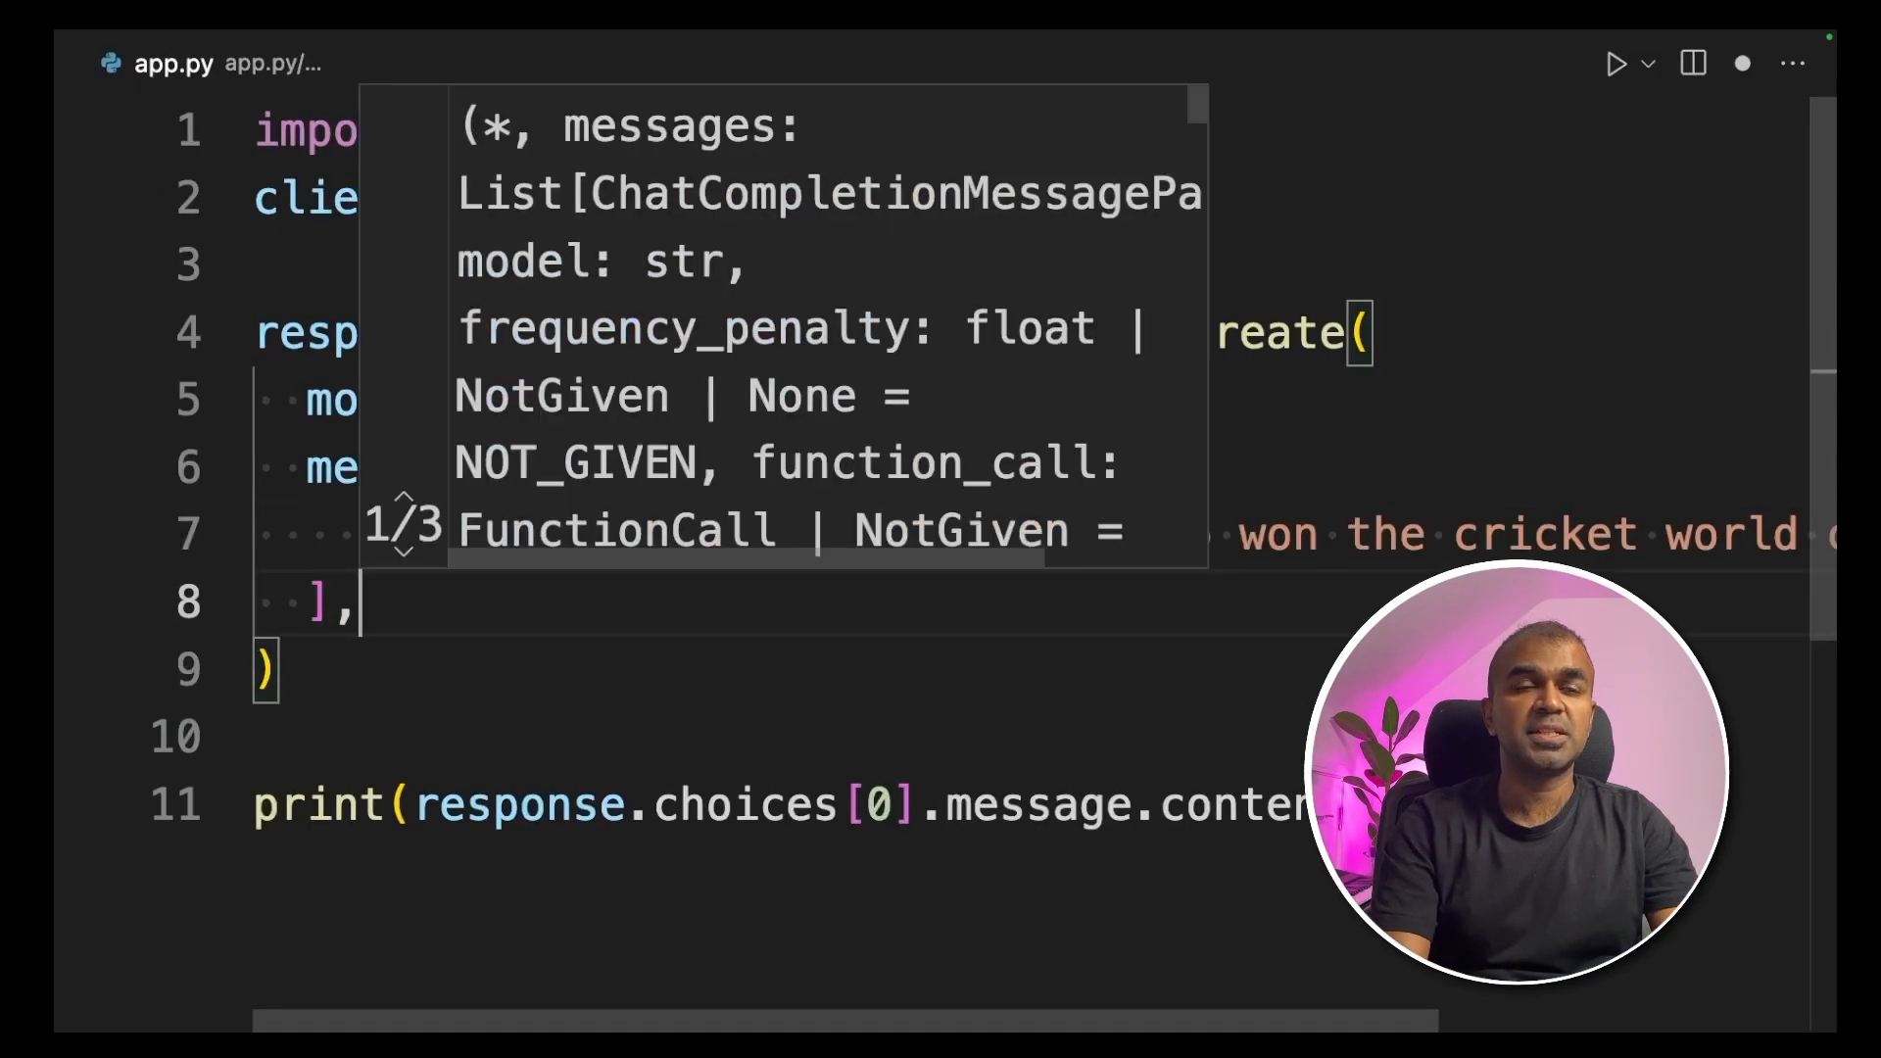
{"action": "type", "text": "seed=1"}
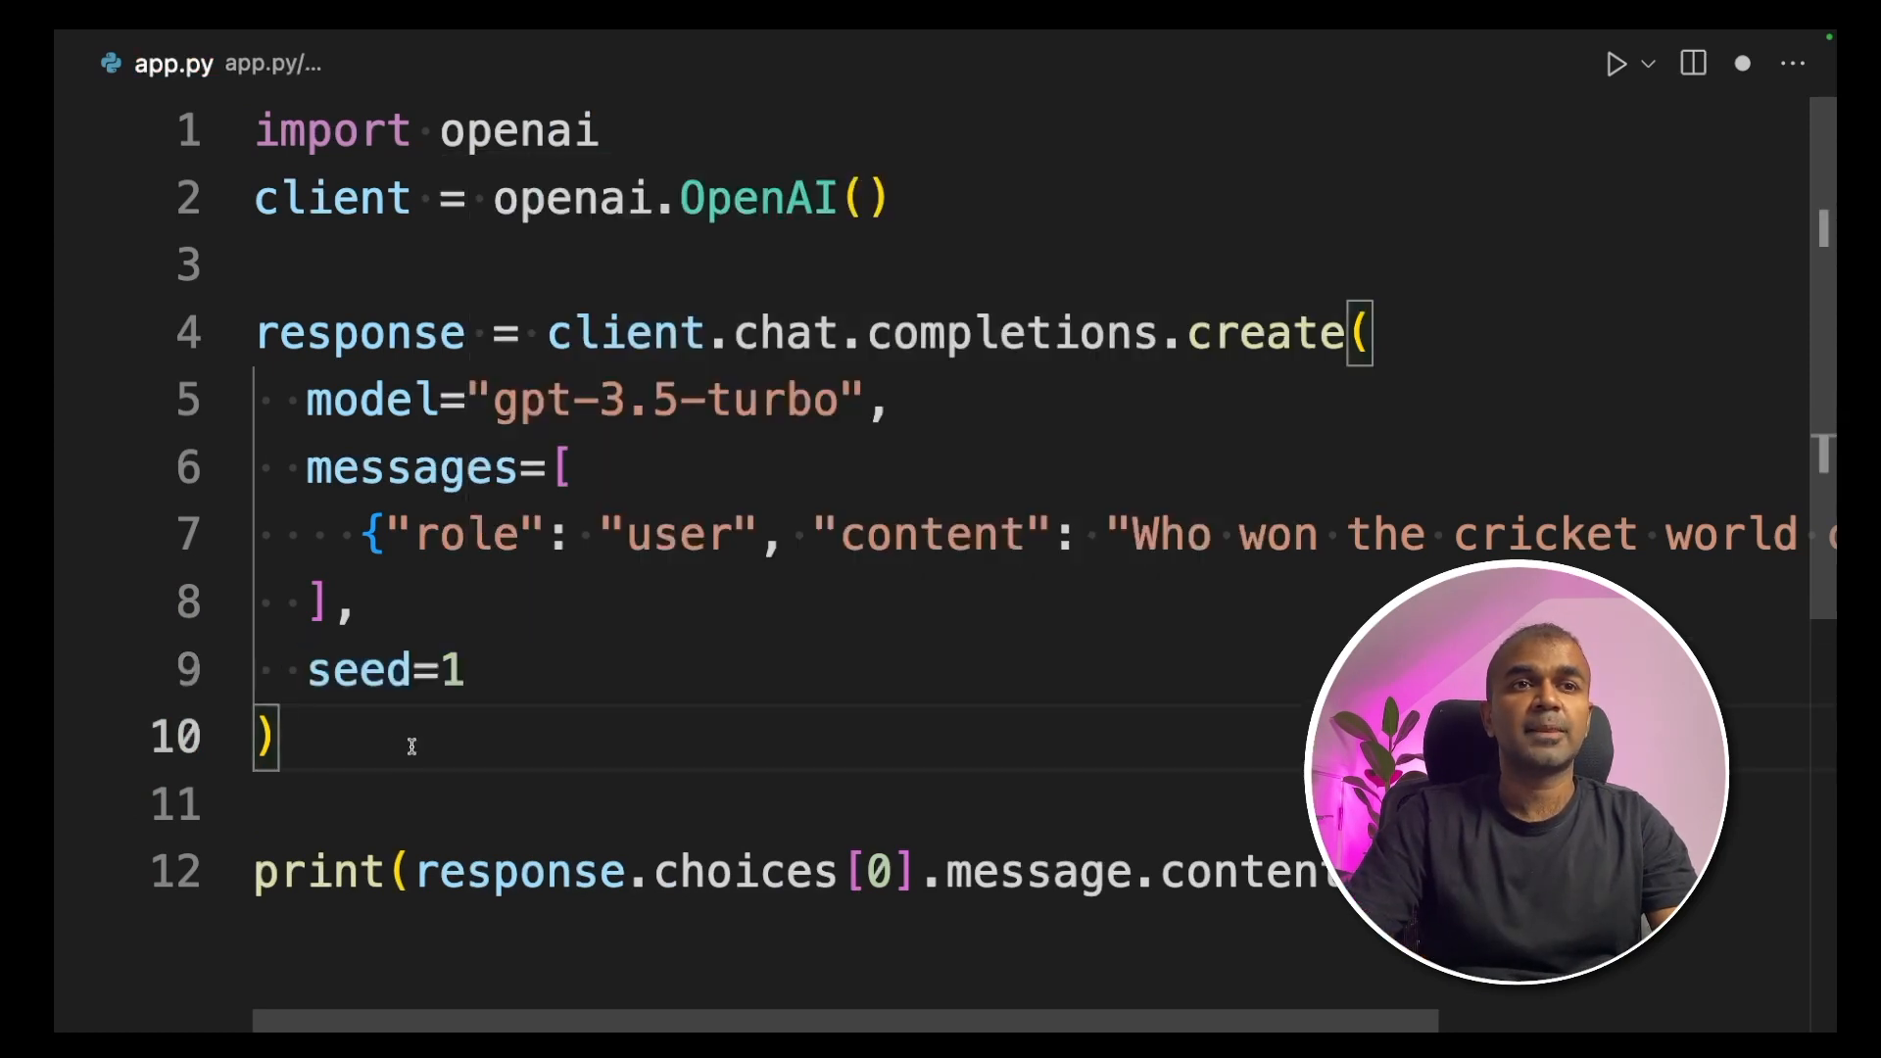
{"action": "mouse_move", "coordinate": [482, 741]}
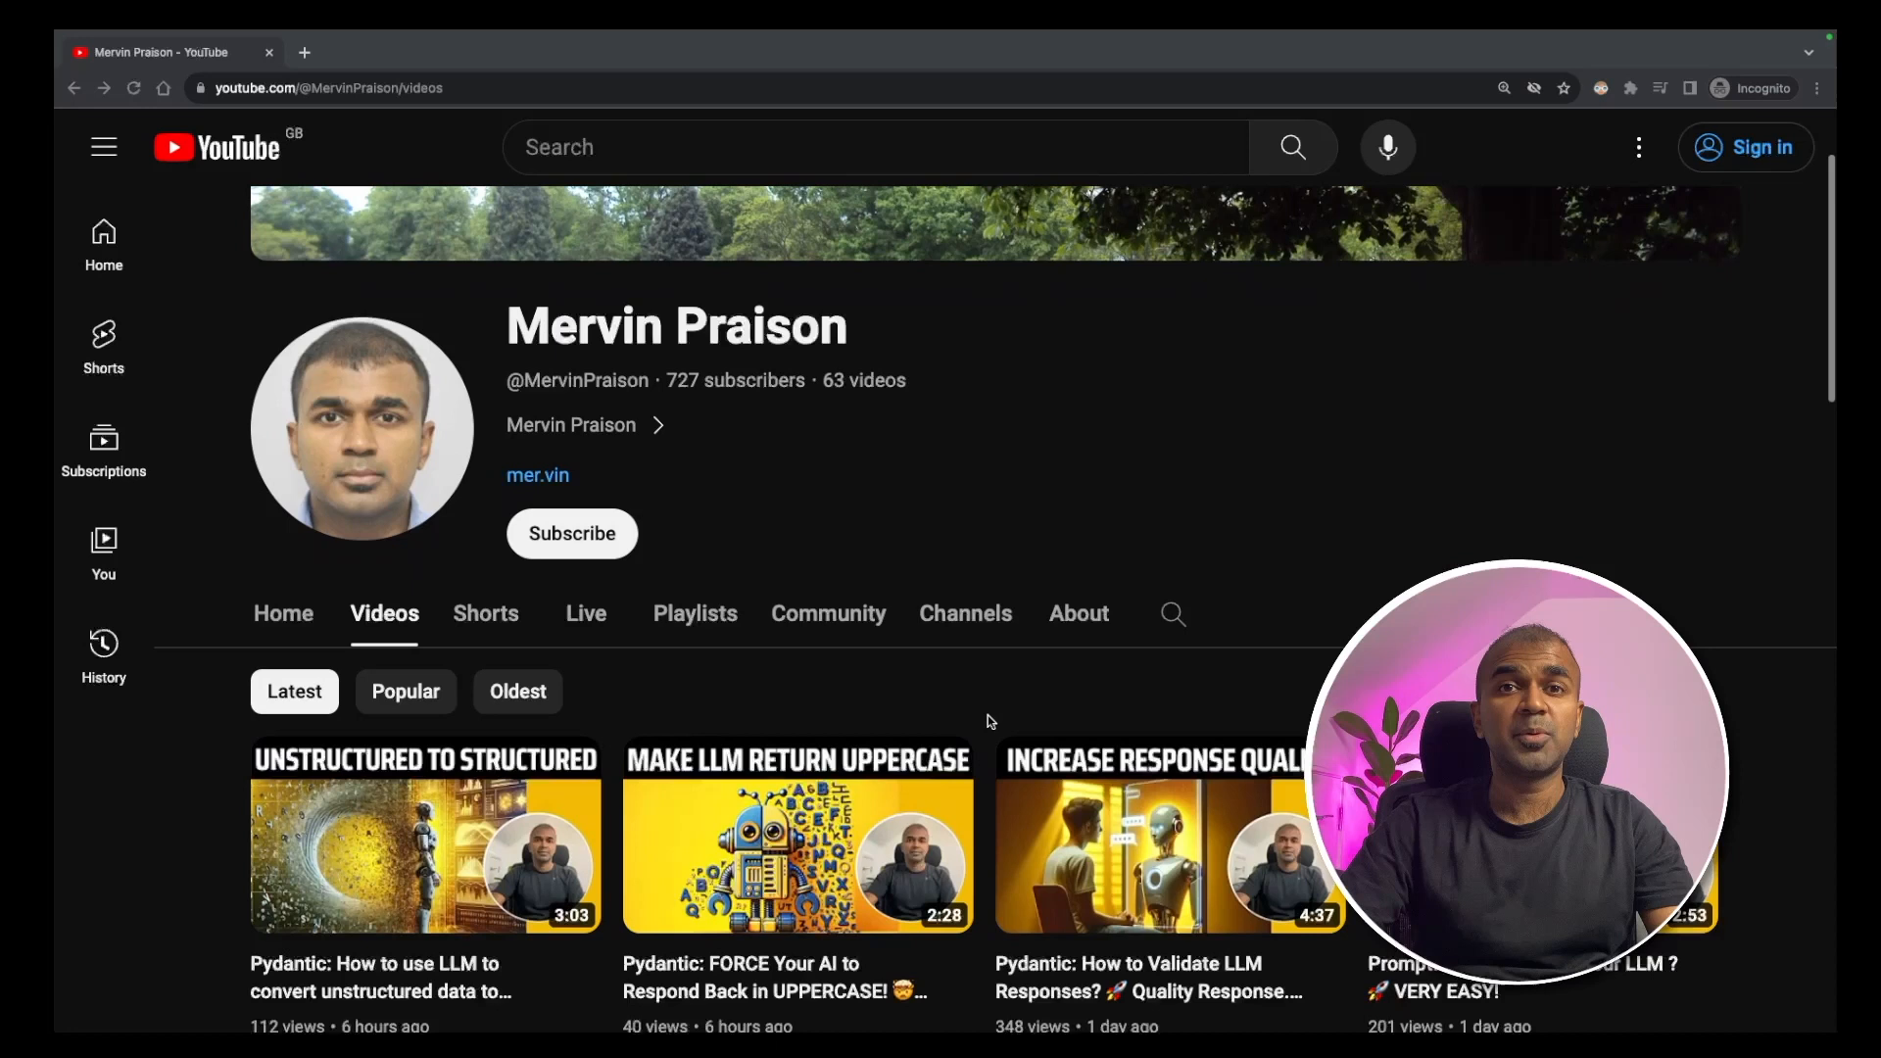
{"action": "scroll", "scroll_direction": "down", "scroll_amount": 3}
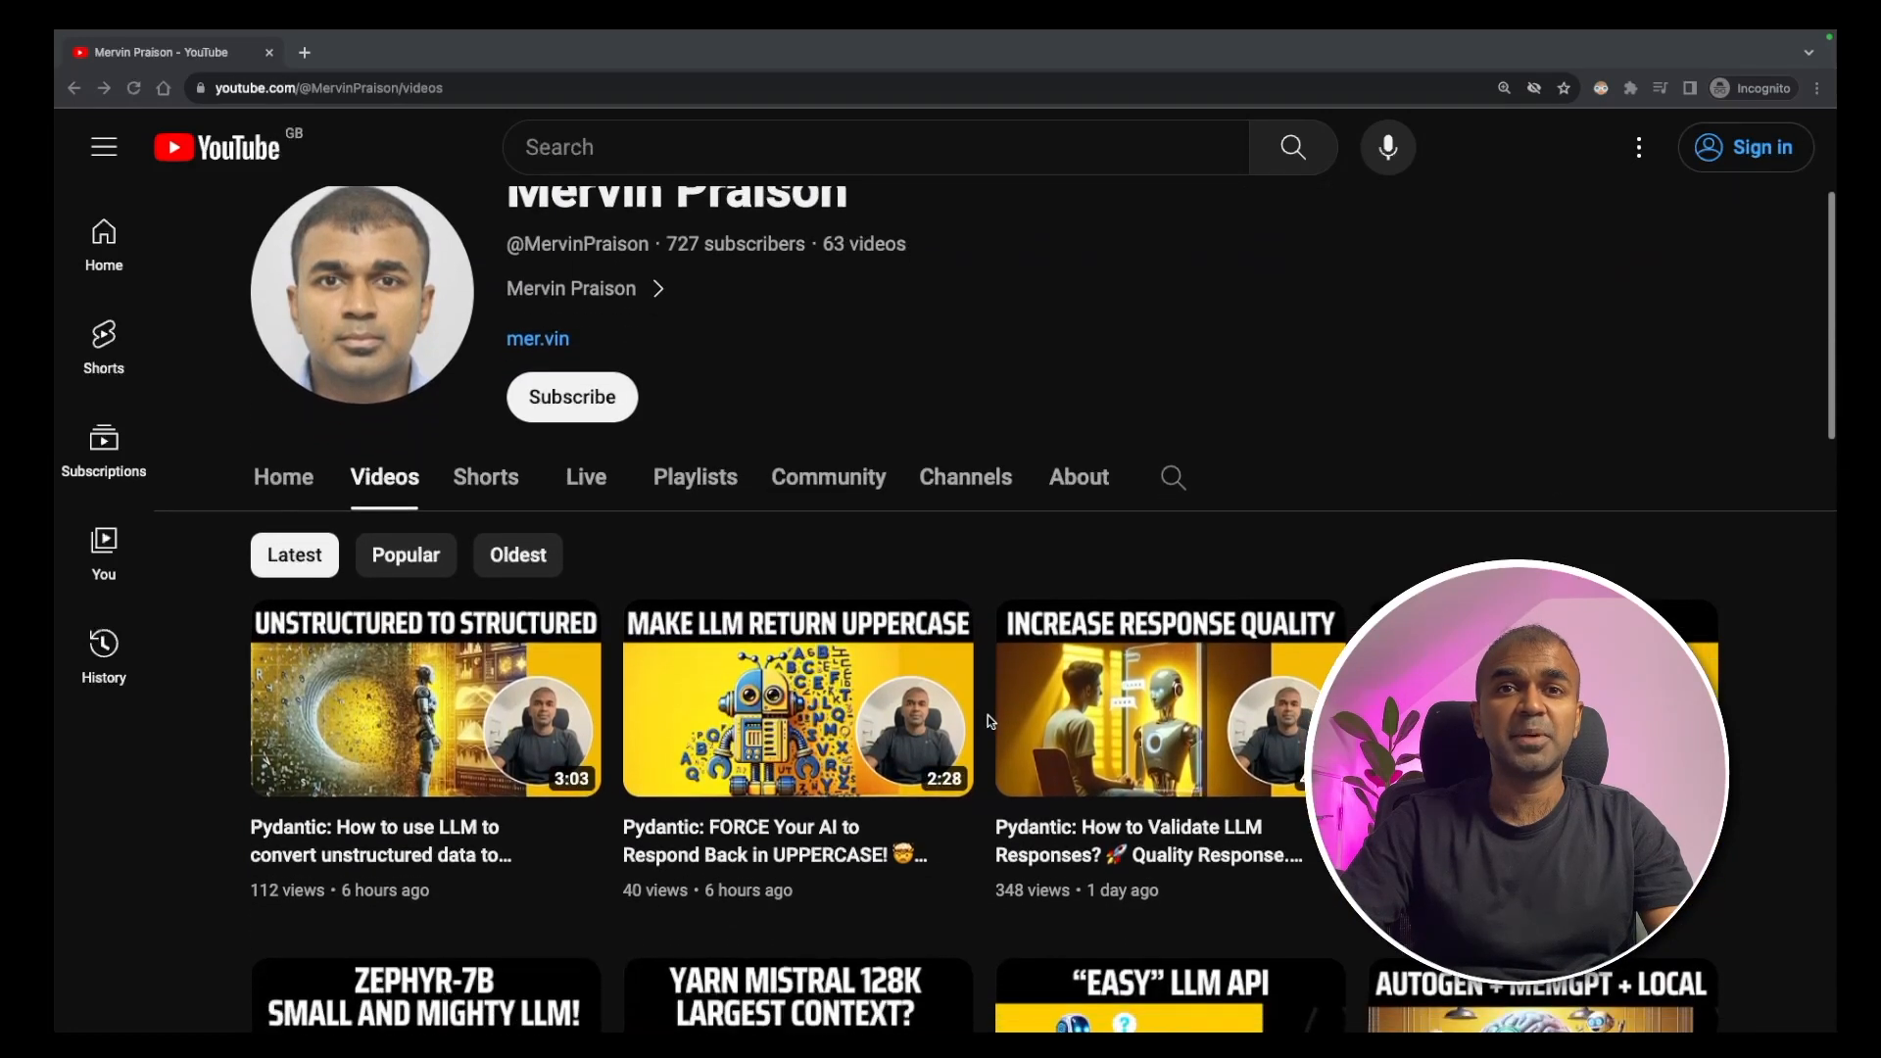
{"action": "scroll", "scroll_direction": "down", "scroll_amount": 3}
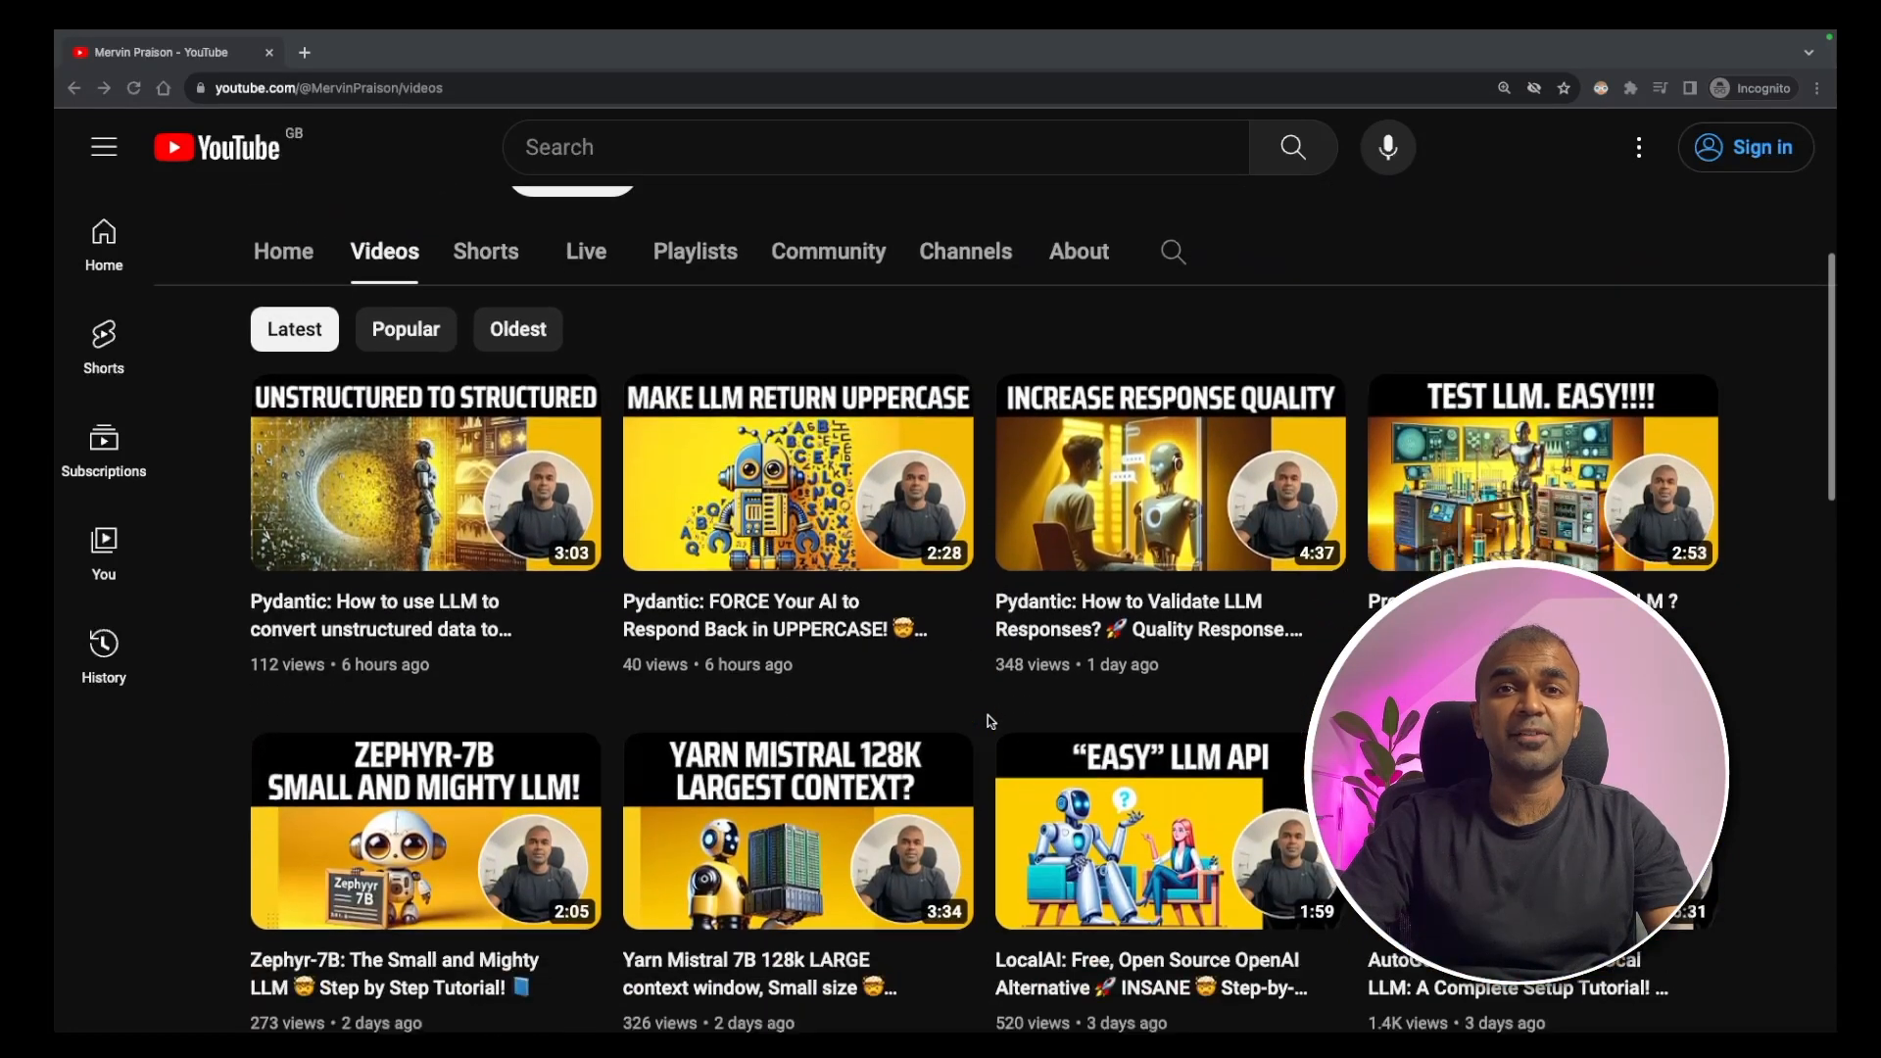
{"action": "scroll", "scroll_direction": "down", "scroll_amount": 3}
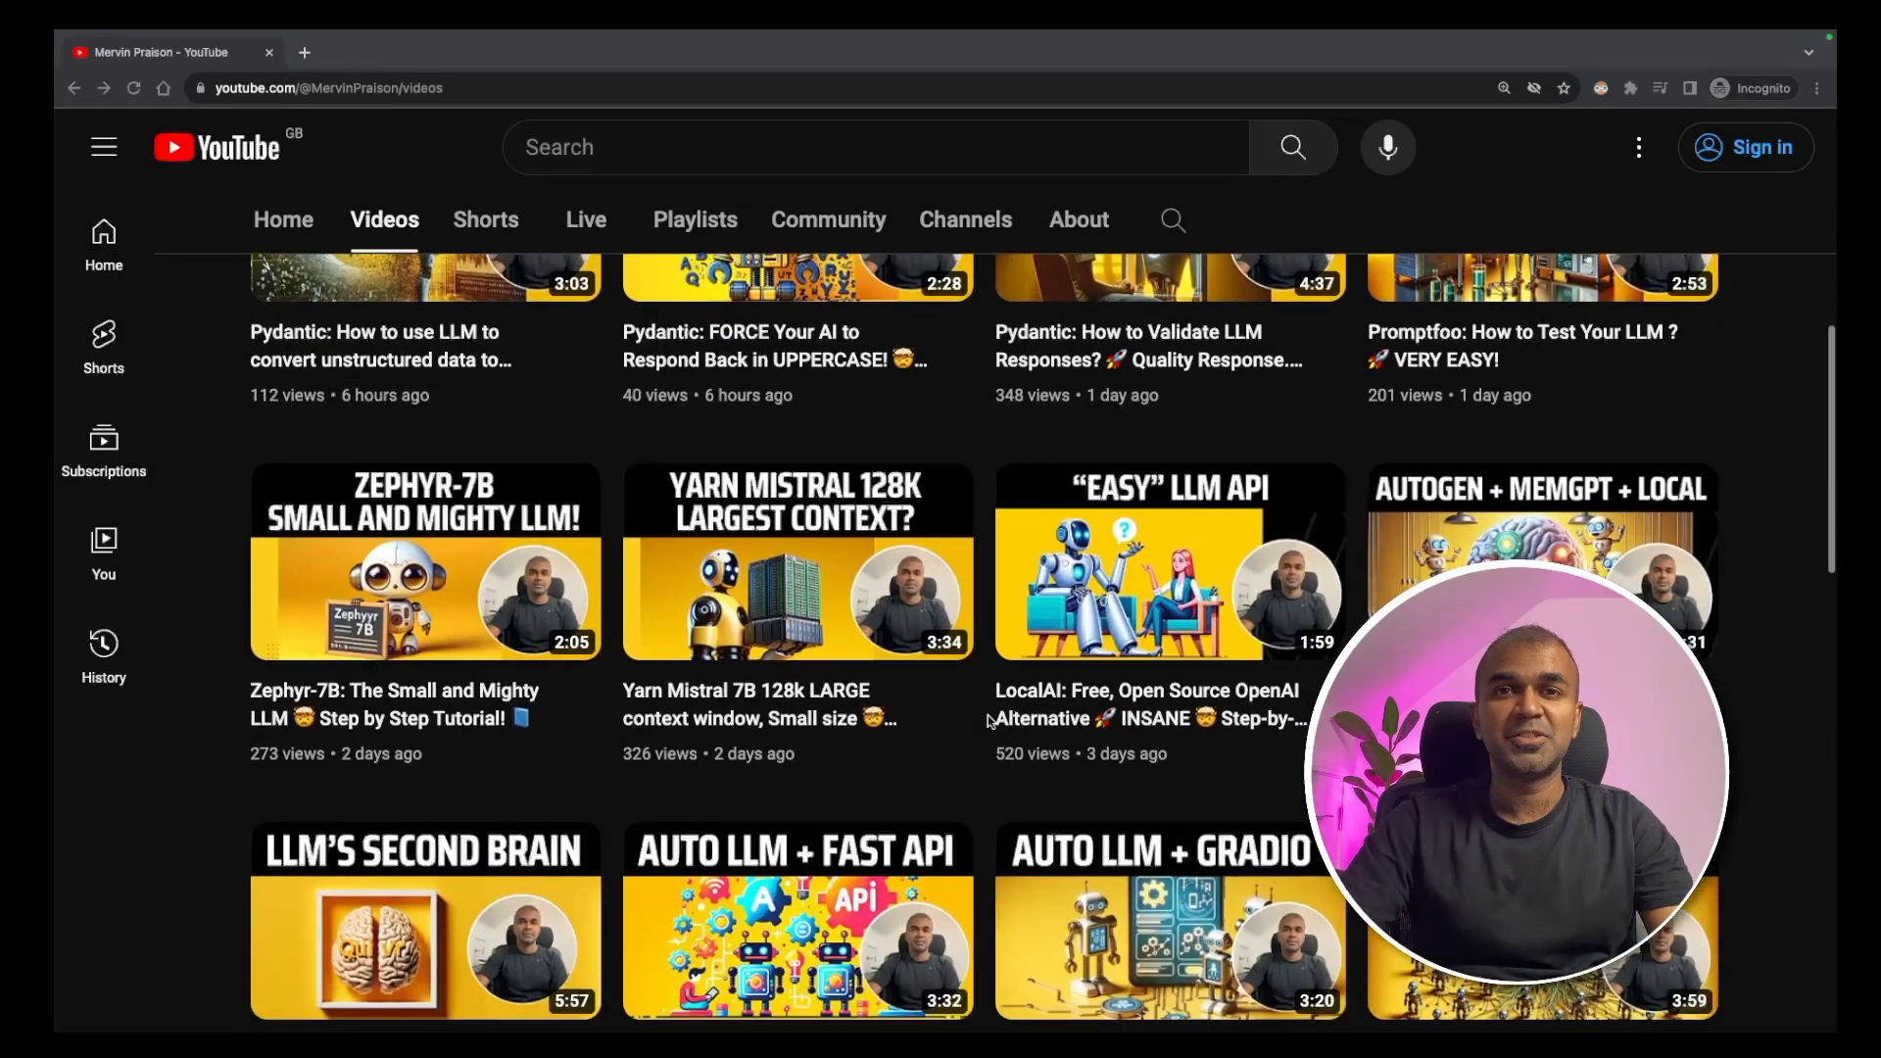
{"action": "scroll", "scroll_direction": "down", "scroll_amount": 3}
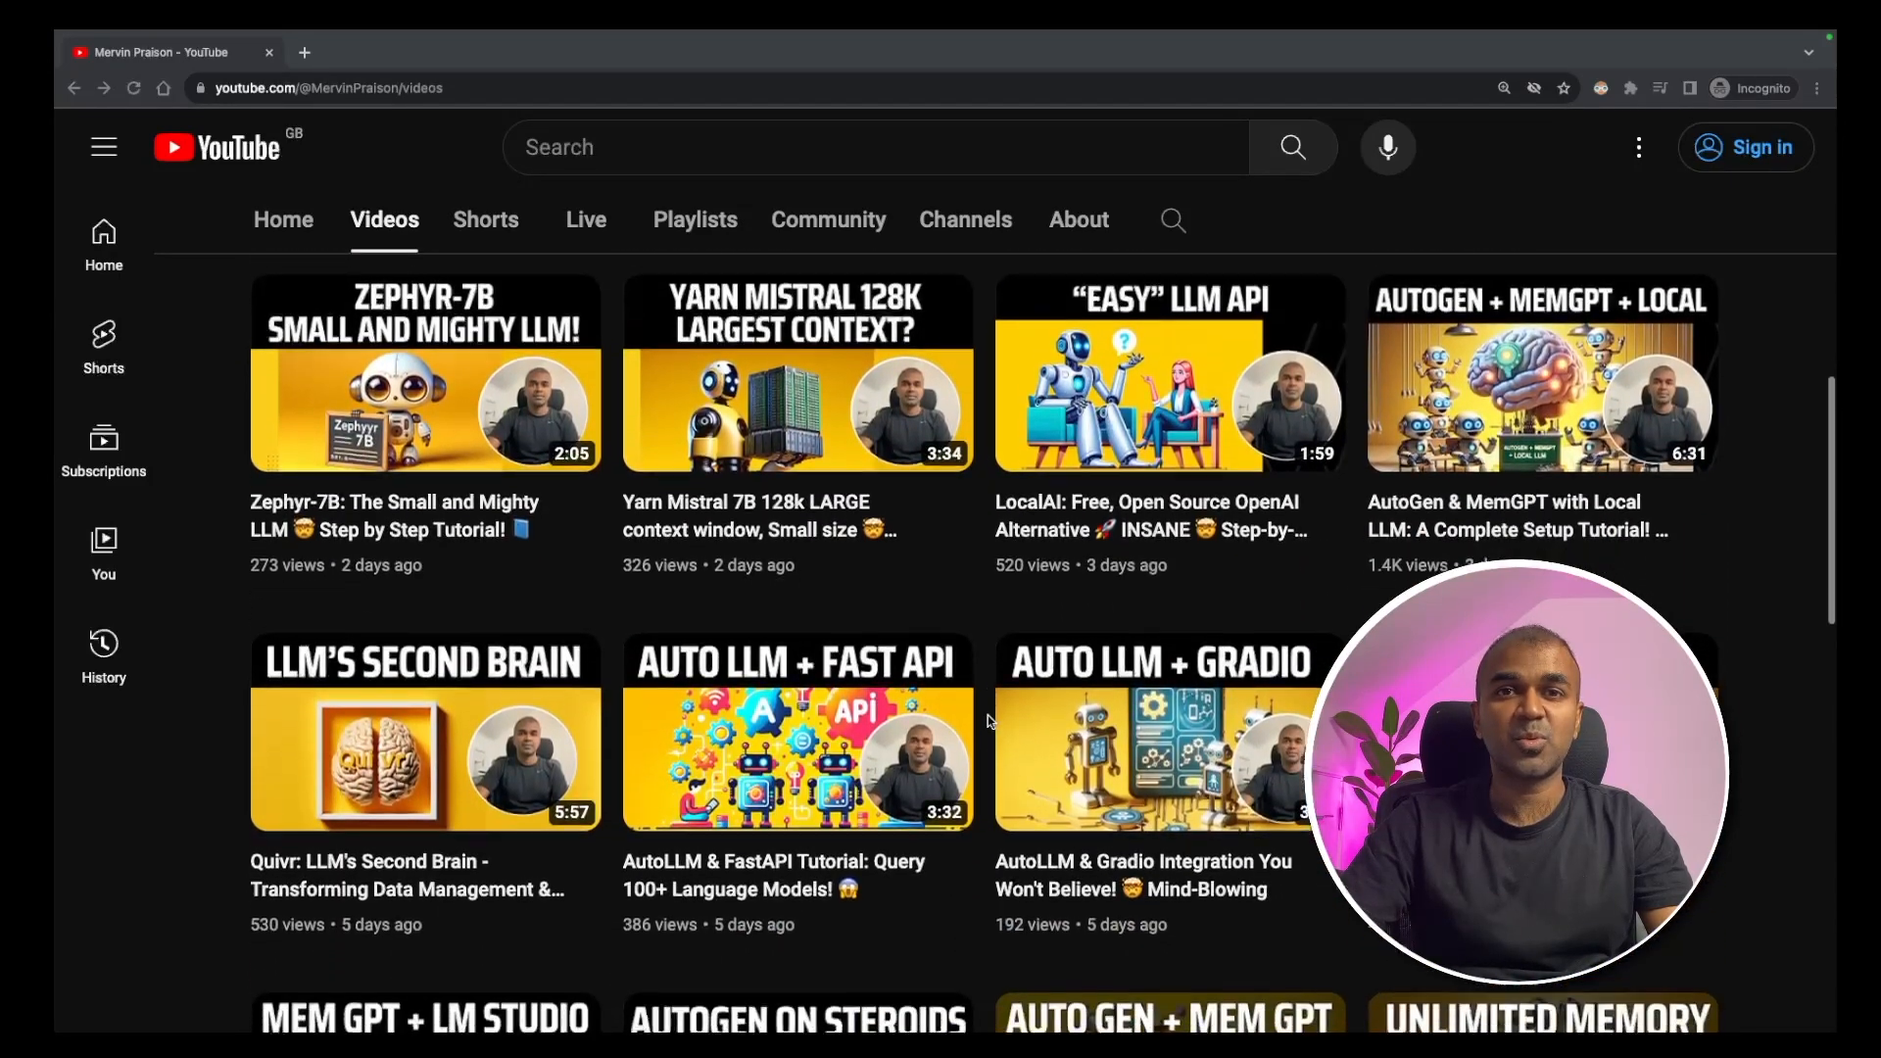